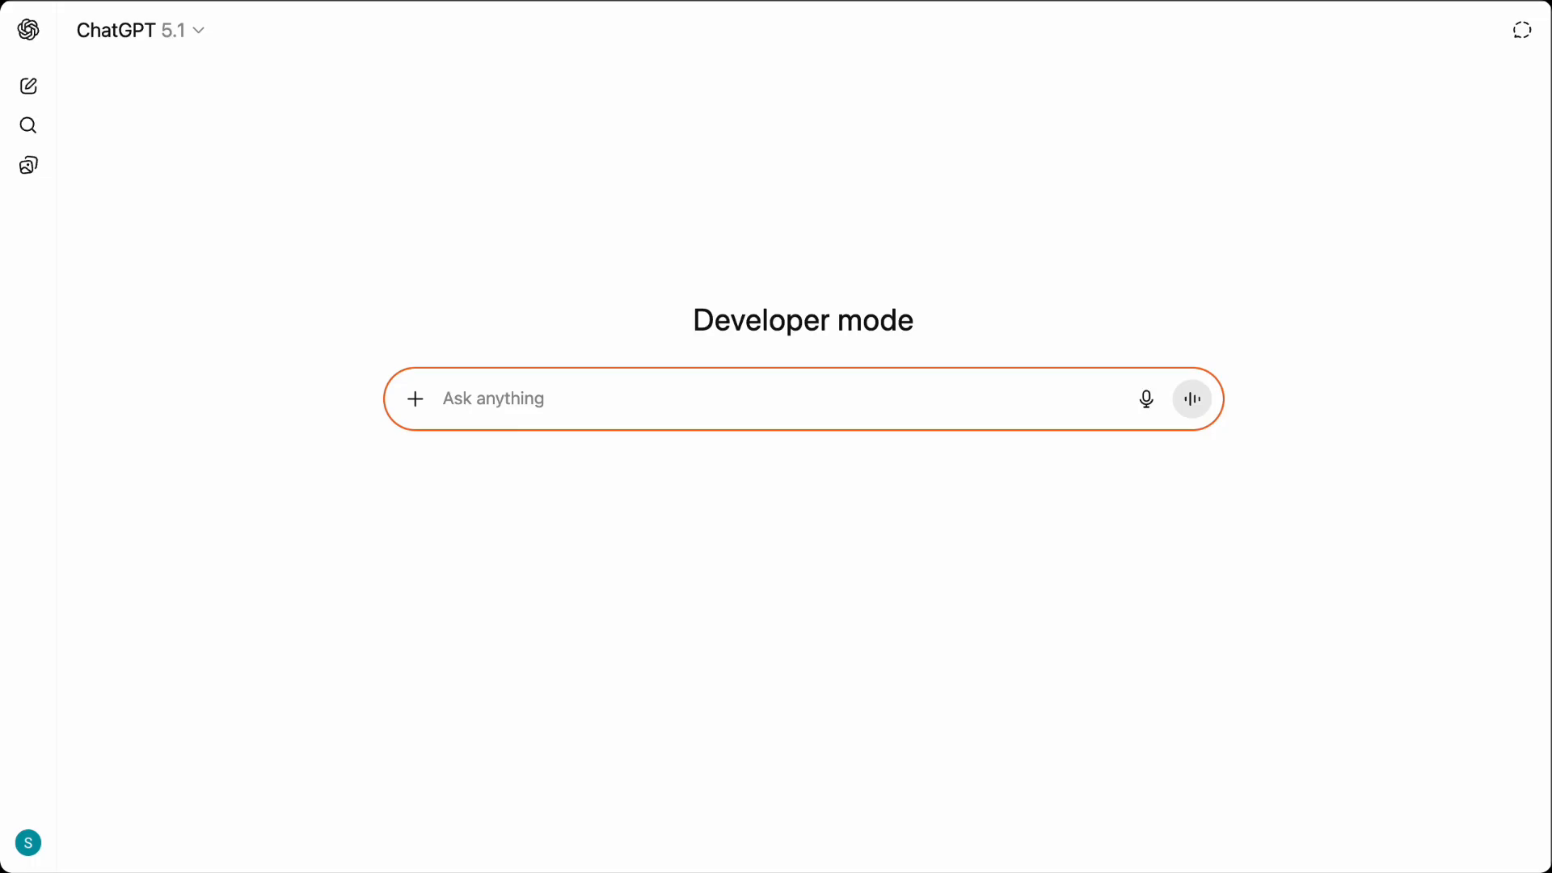
Ask how long to smoke a 20-pound turkey for a 12-person holiday dinner.
text(I need some help... I'm hosting holiday dinner this year and my family will)
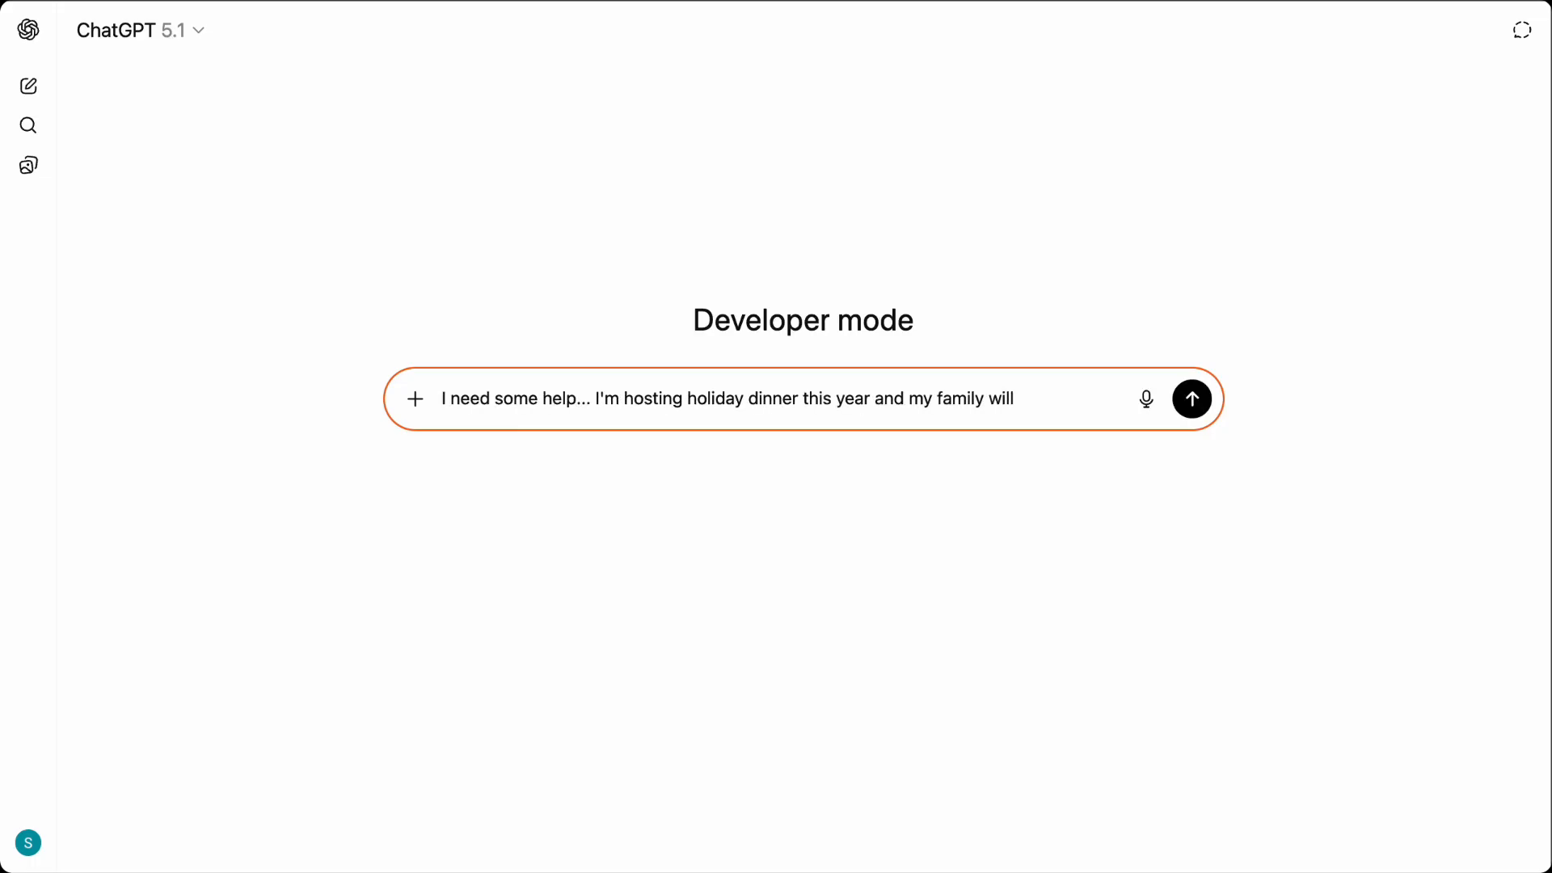
text(be visiting - there will be 12 people in total. I got a grill and am thin)
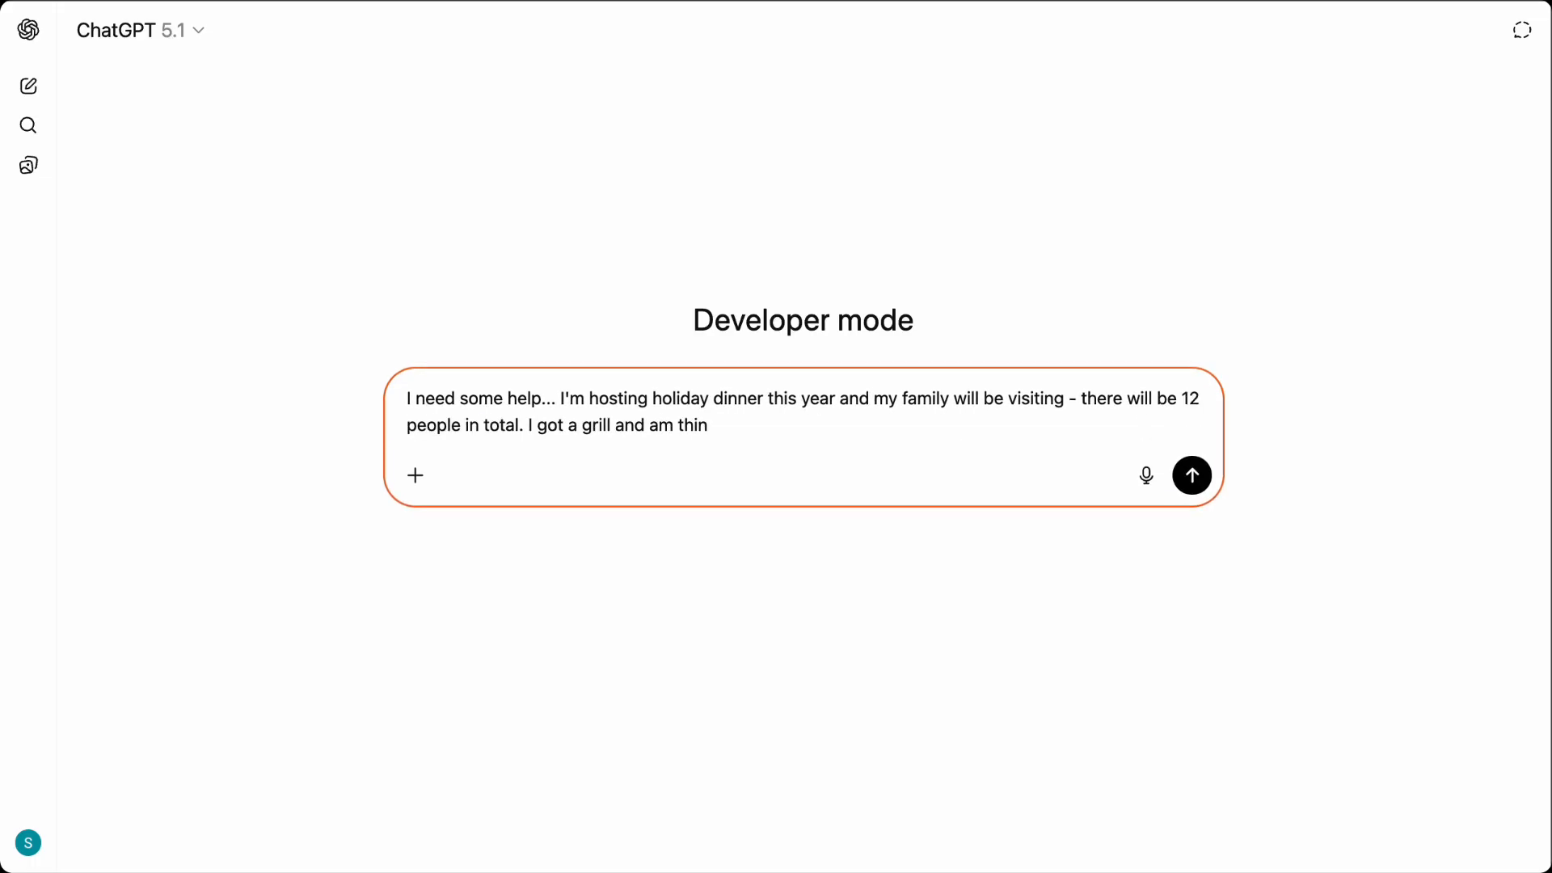
text(king of smoking a turkey to make things easier. How long to smoke a 20-)
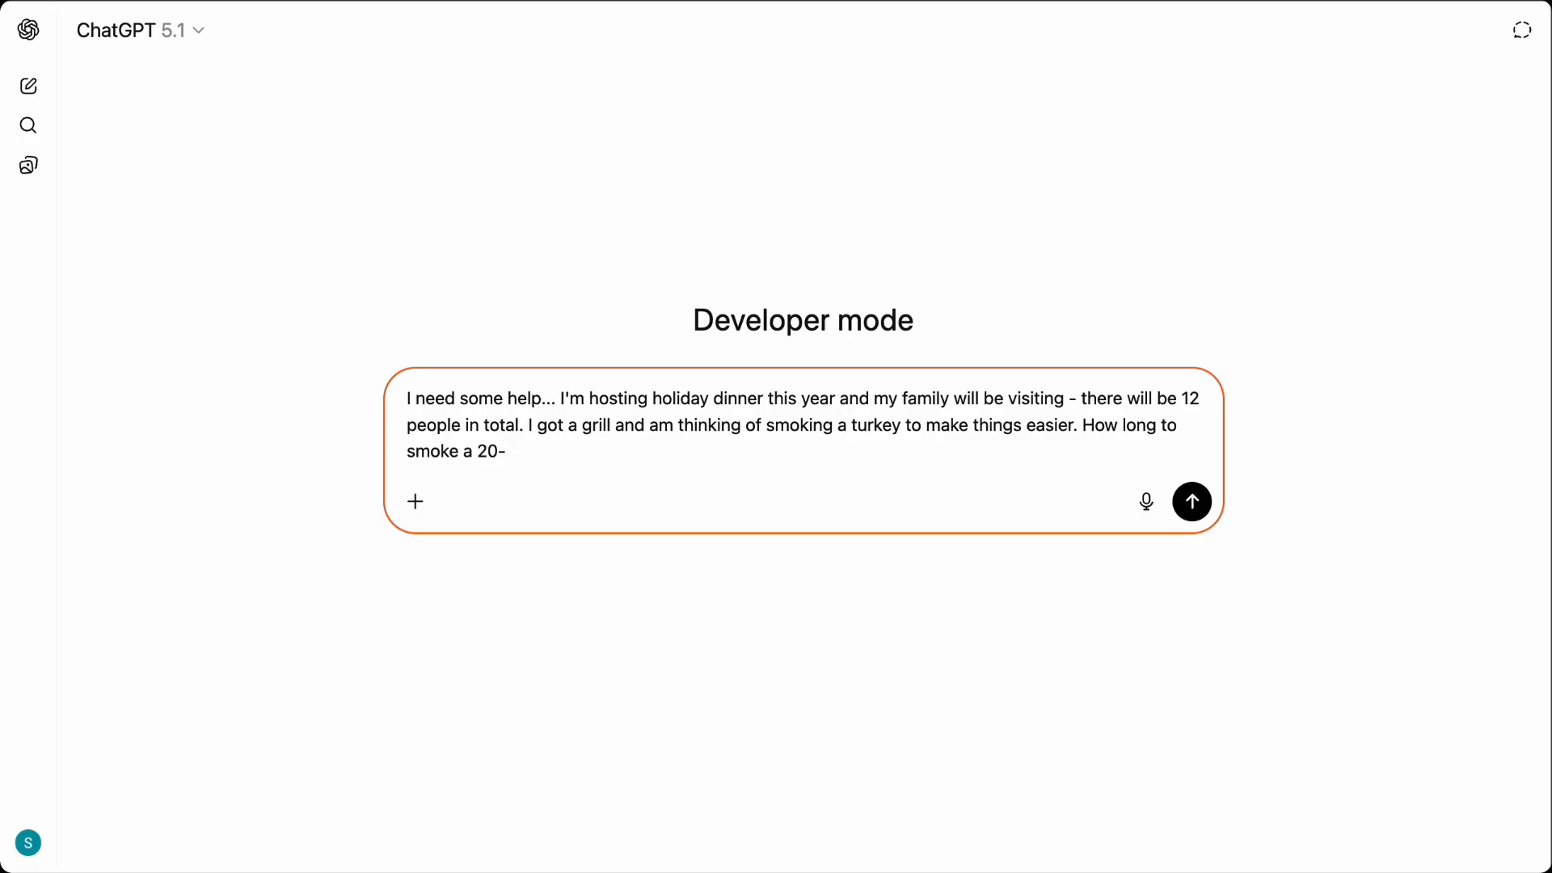
click(1191, 501)
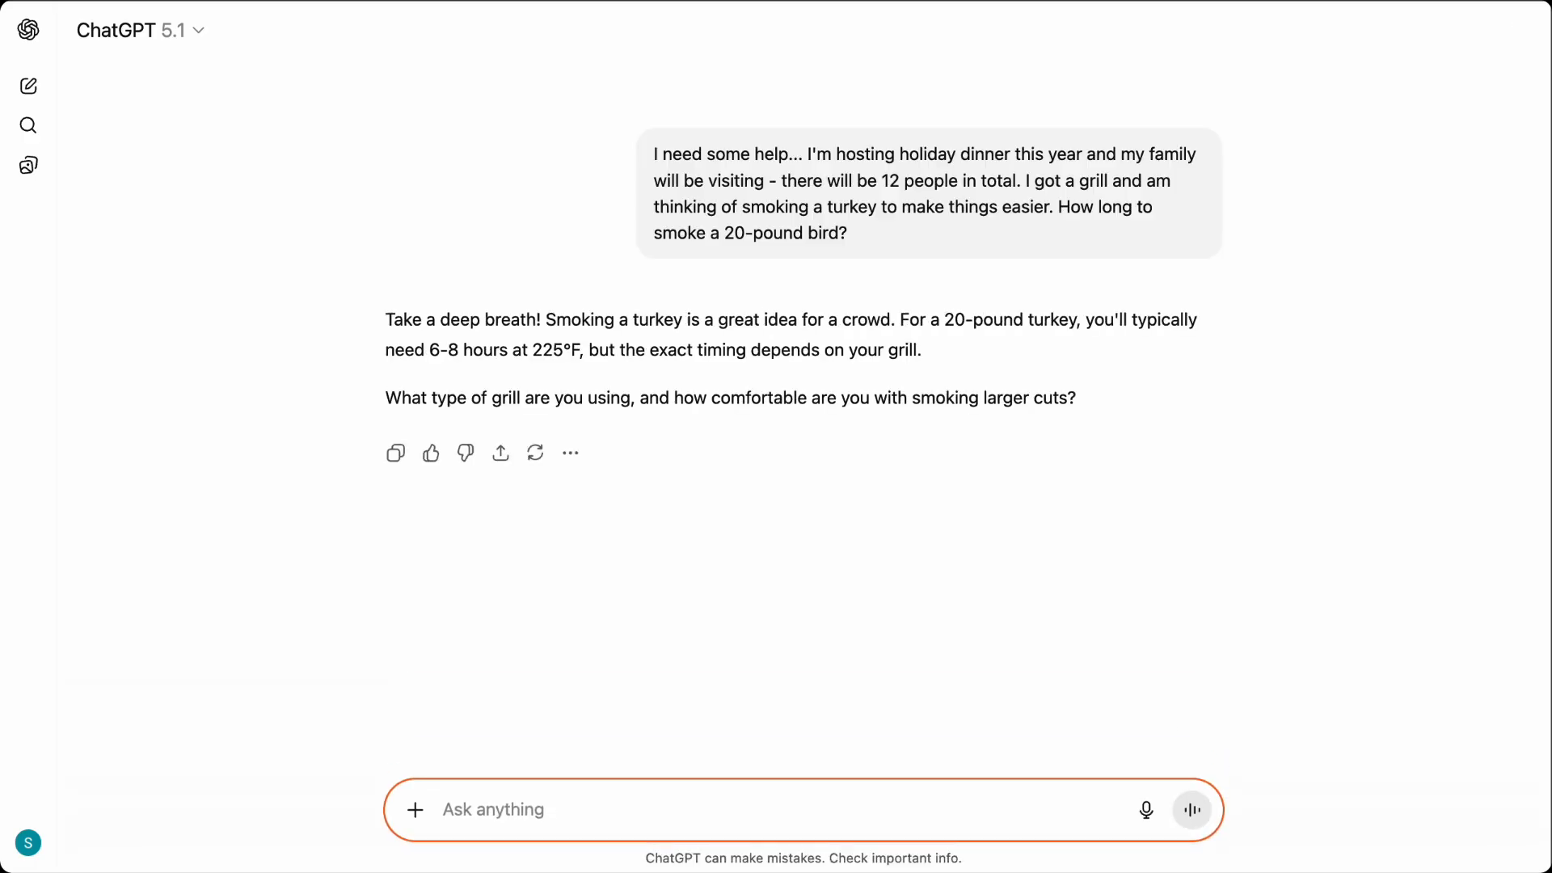
Reply that it's an AnyCompany Grill Pro Series 800, recently used for ribs.
text(It's a AnyCompany Grill Pro Series 800. Used it for ribs recently, so I know the basics, but never tried som)
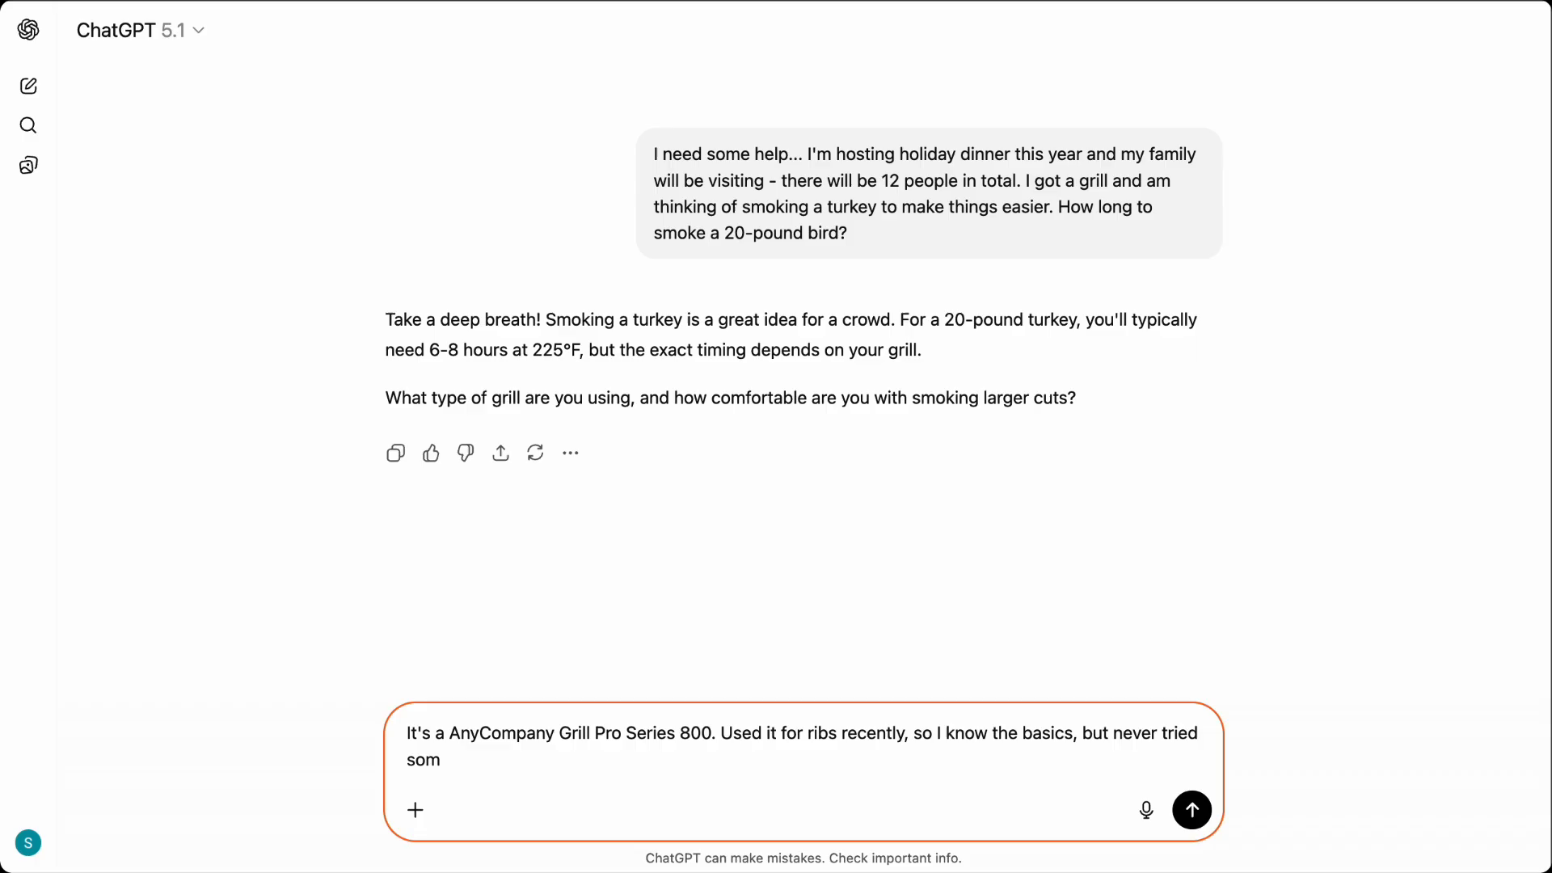
click(1192, 810)
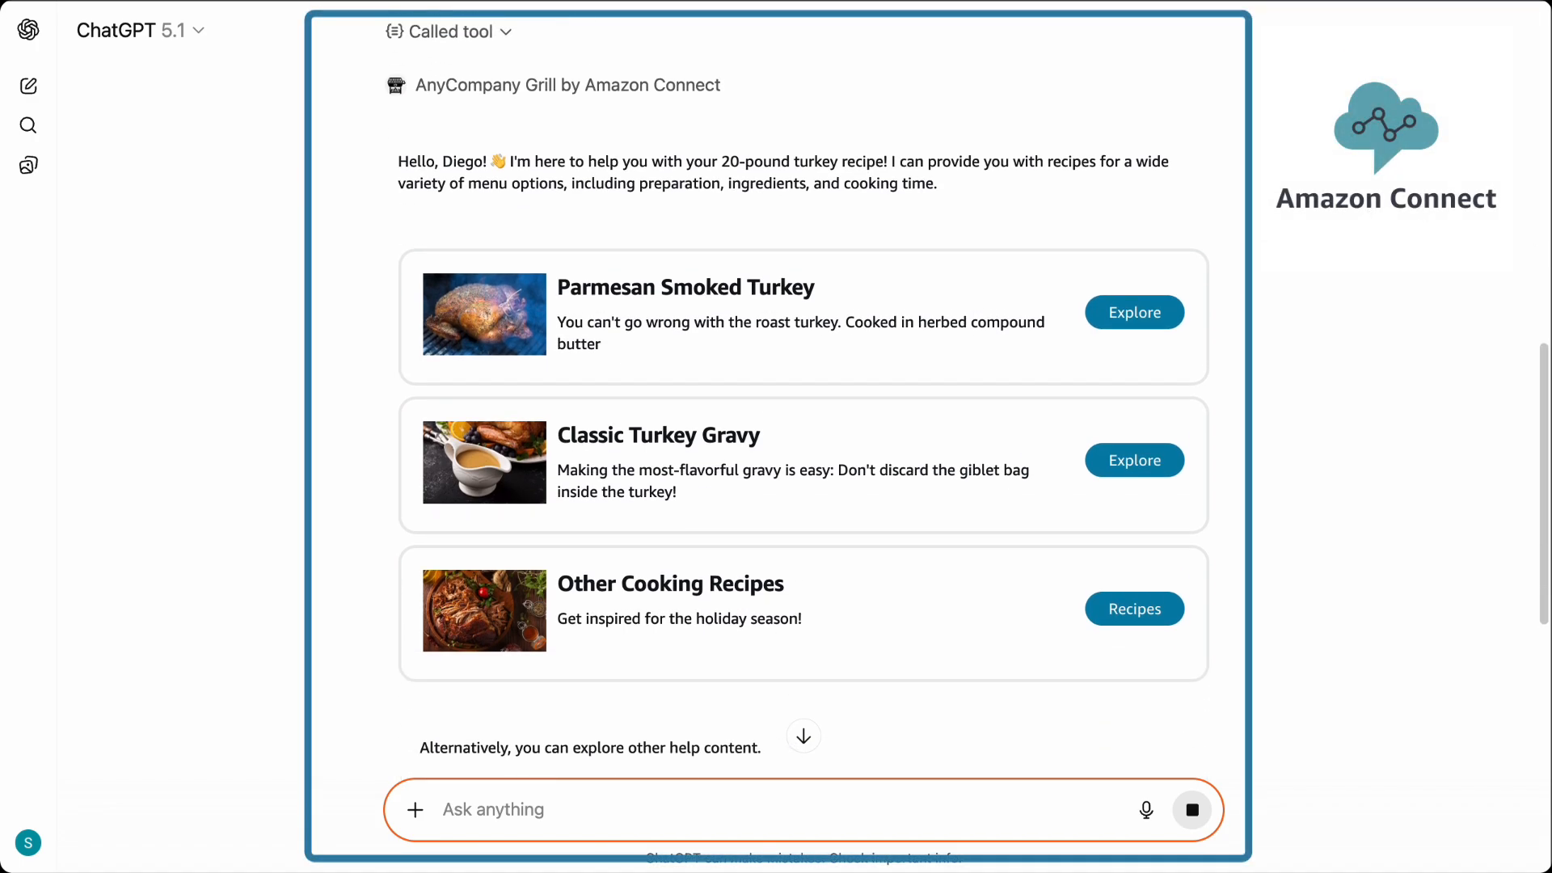
Scroll through the AnyCompany Grill cards to the Parmesan Smoked Turkey recipe.
scroll(down, 3)
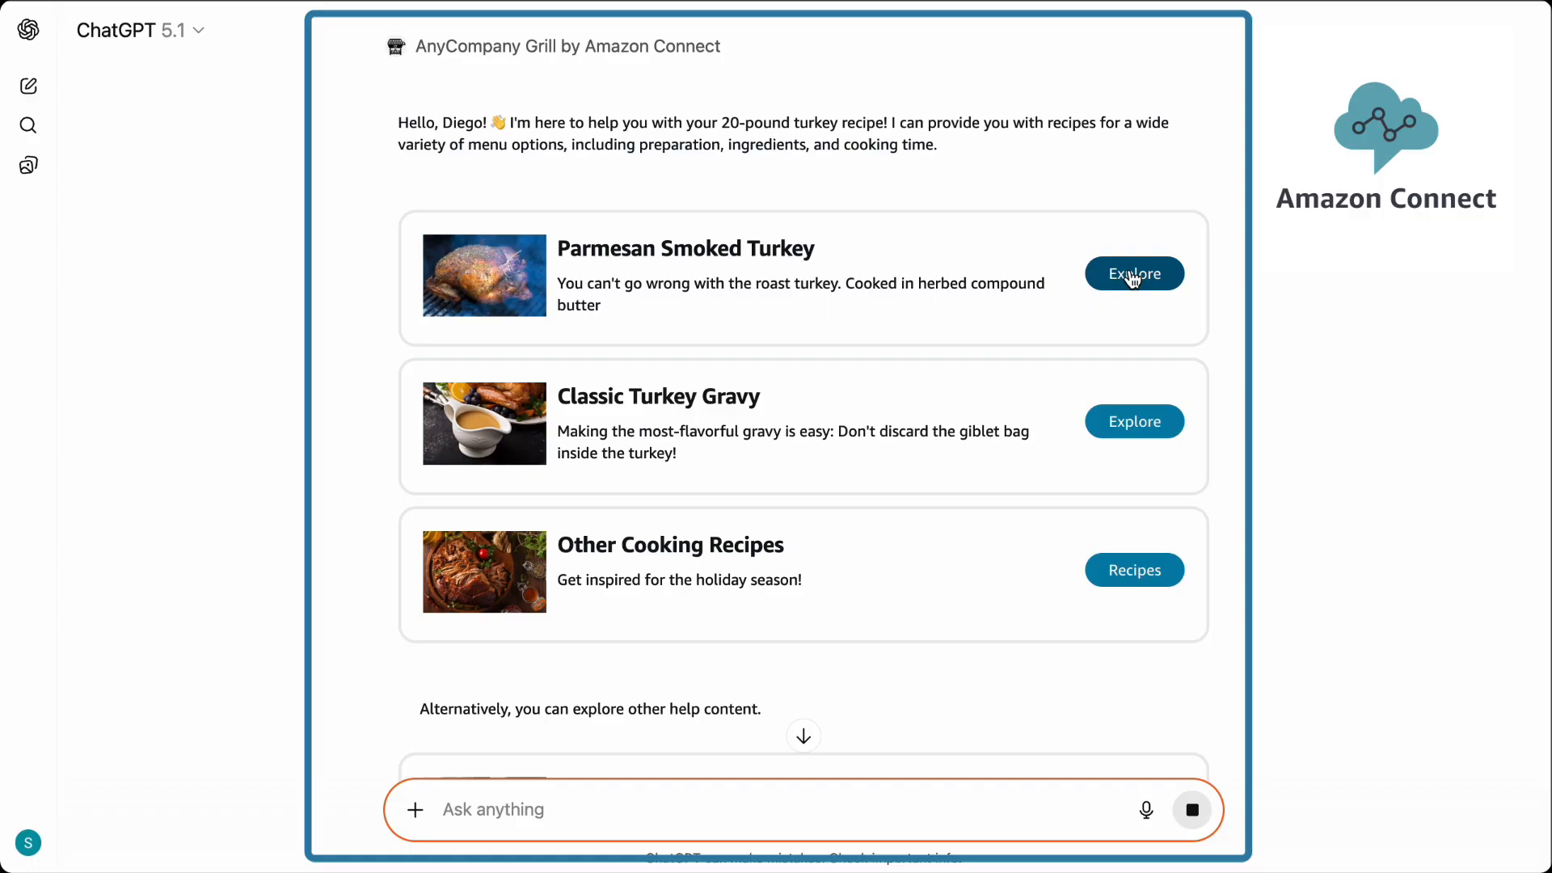
mouse_move(1273, 278)
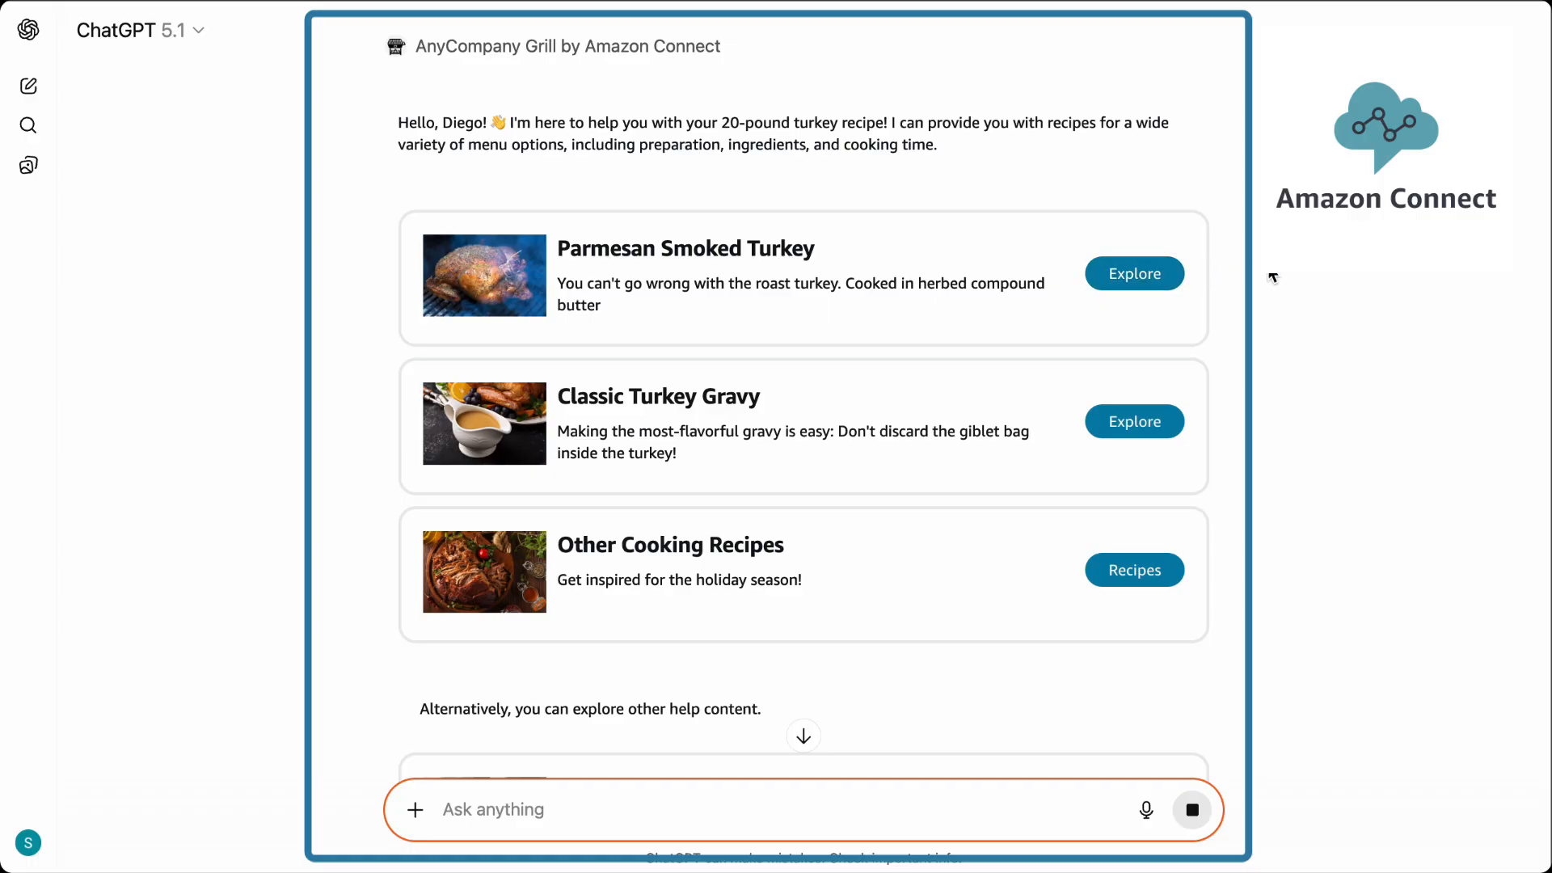
scroll(down, 3)
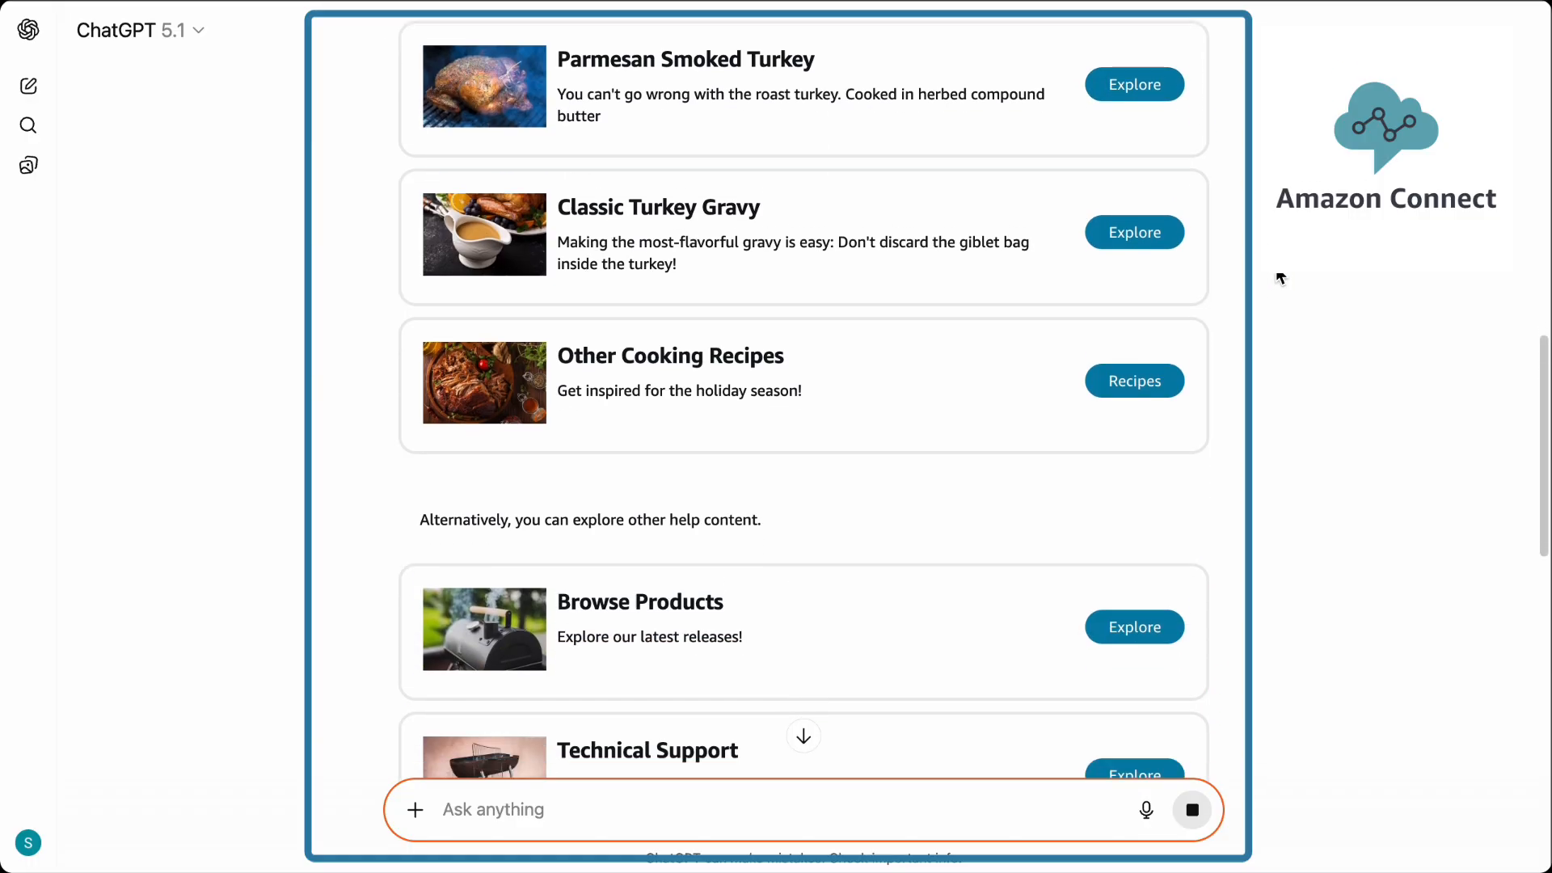
scroll(down, 3)
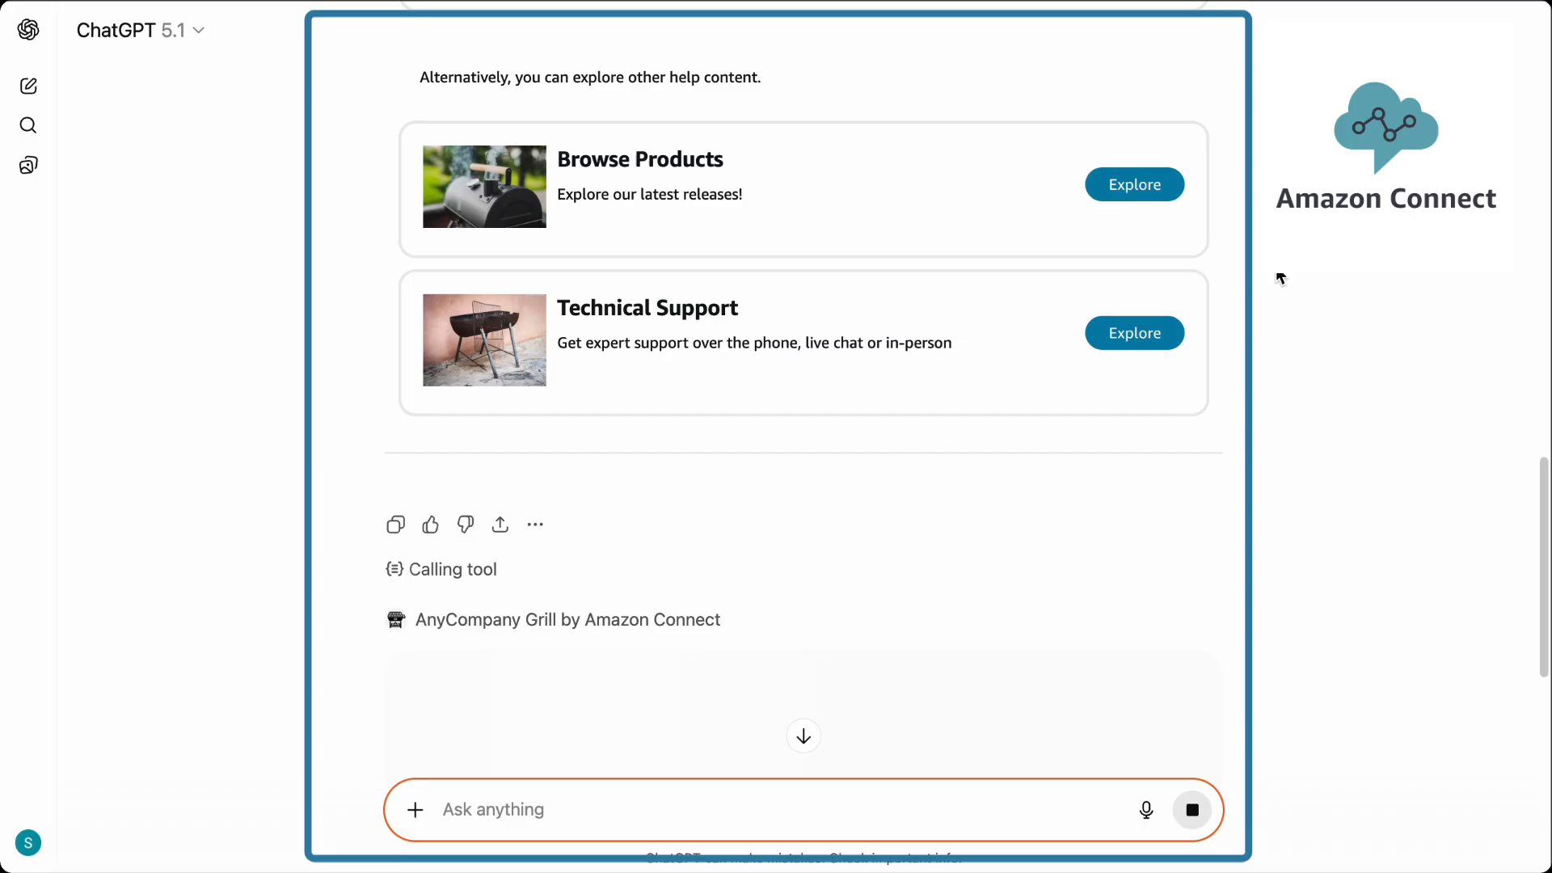
scroll(down, 3)
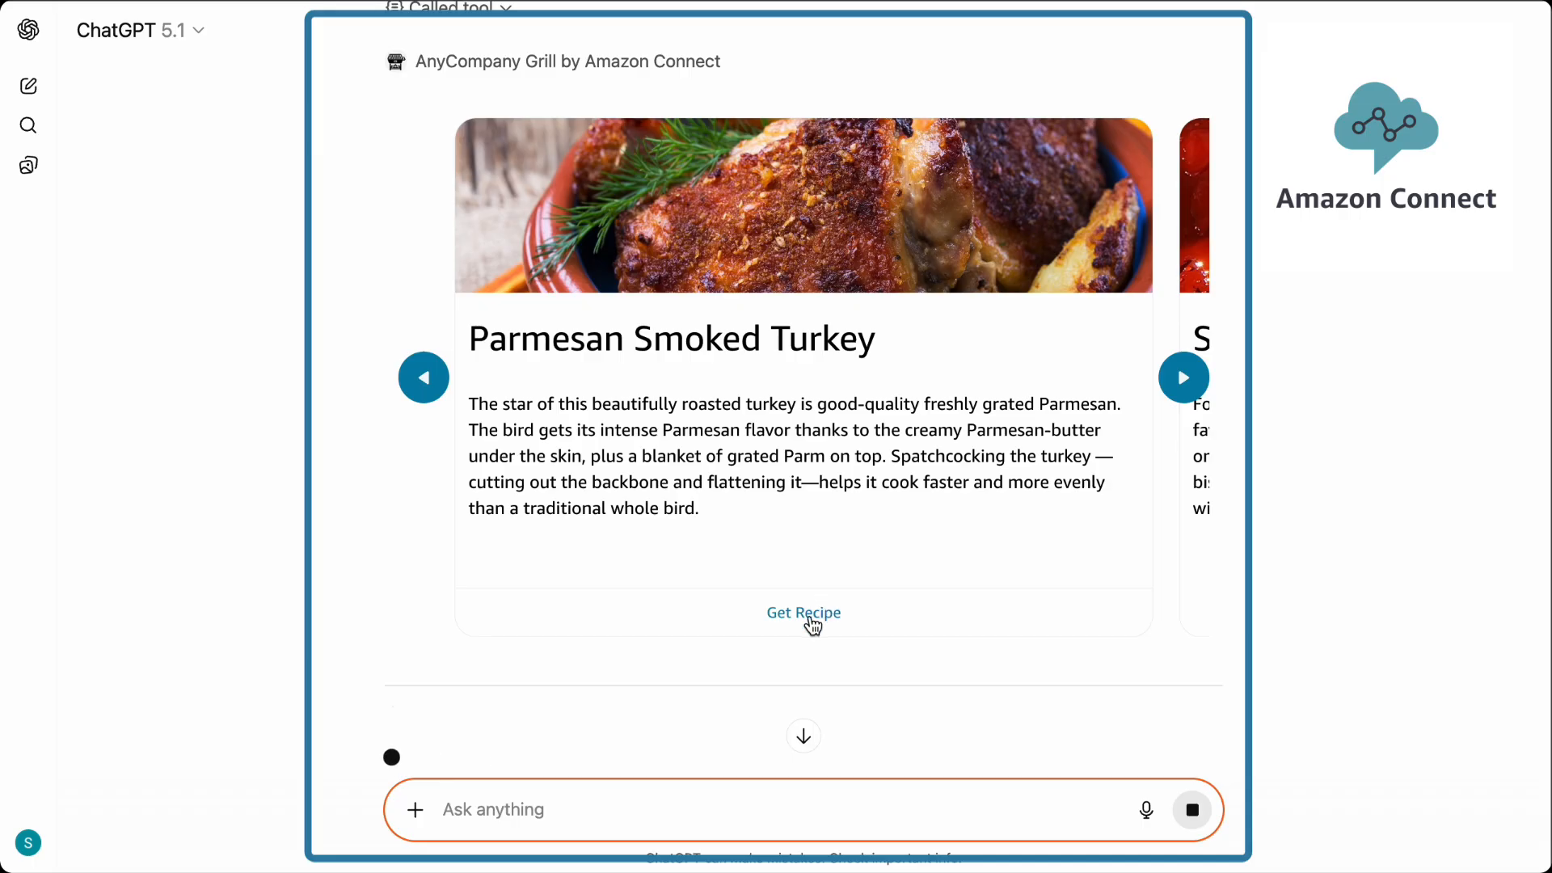
scroll(down, 3)
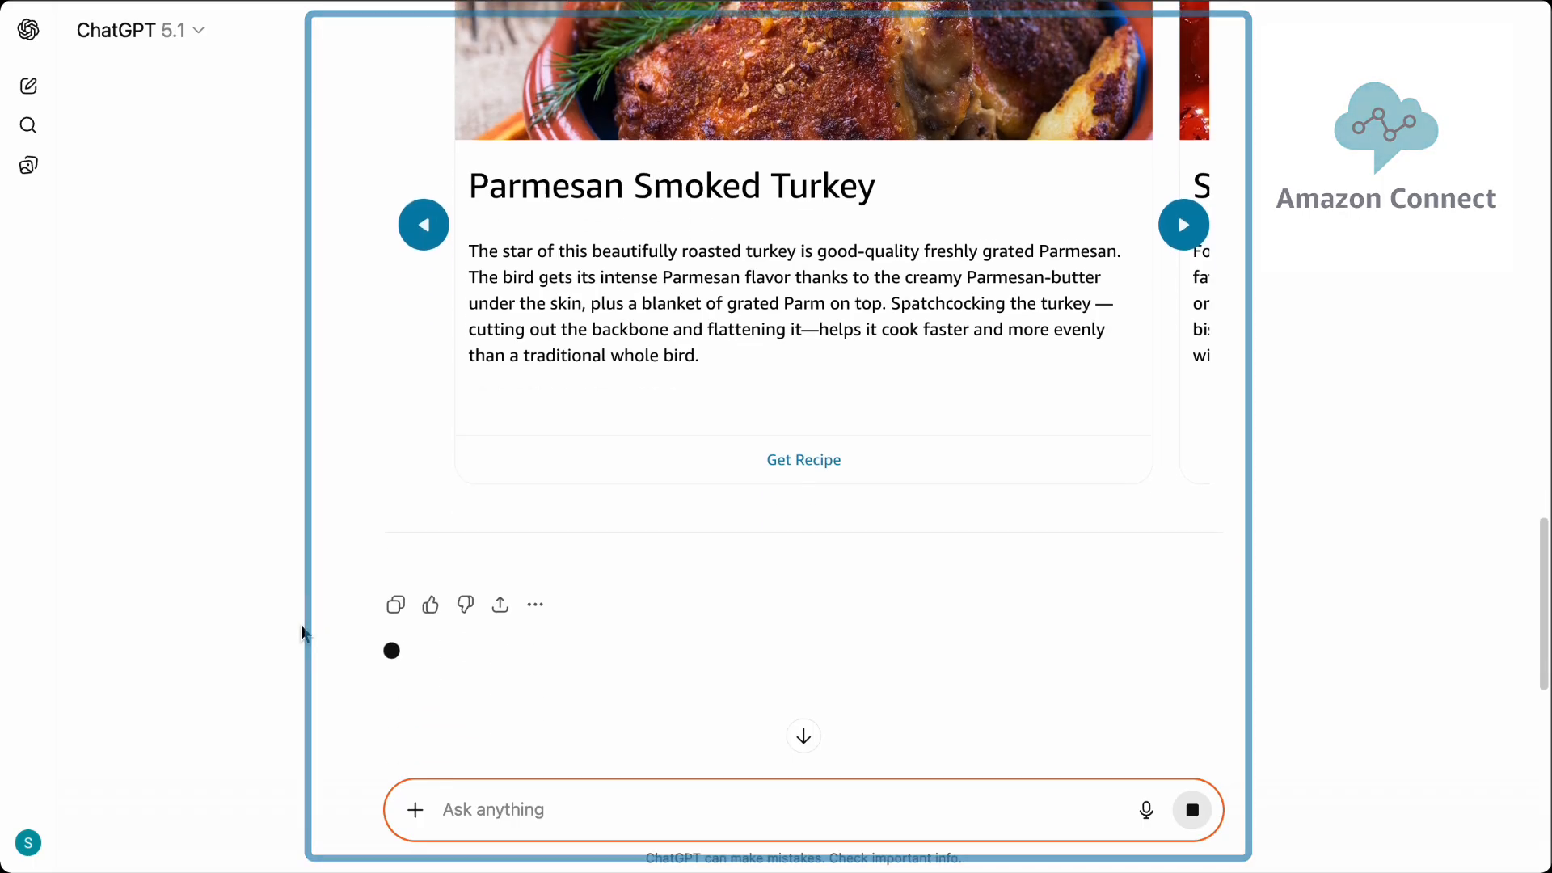
scroll(down, 3)
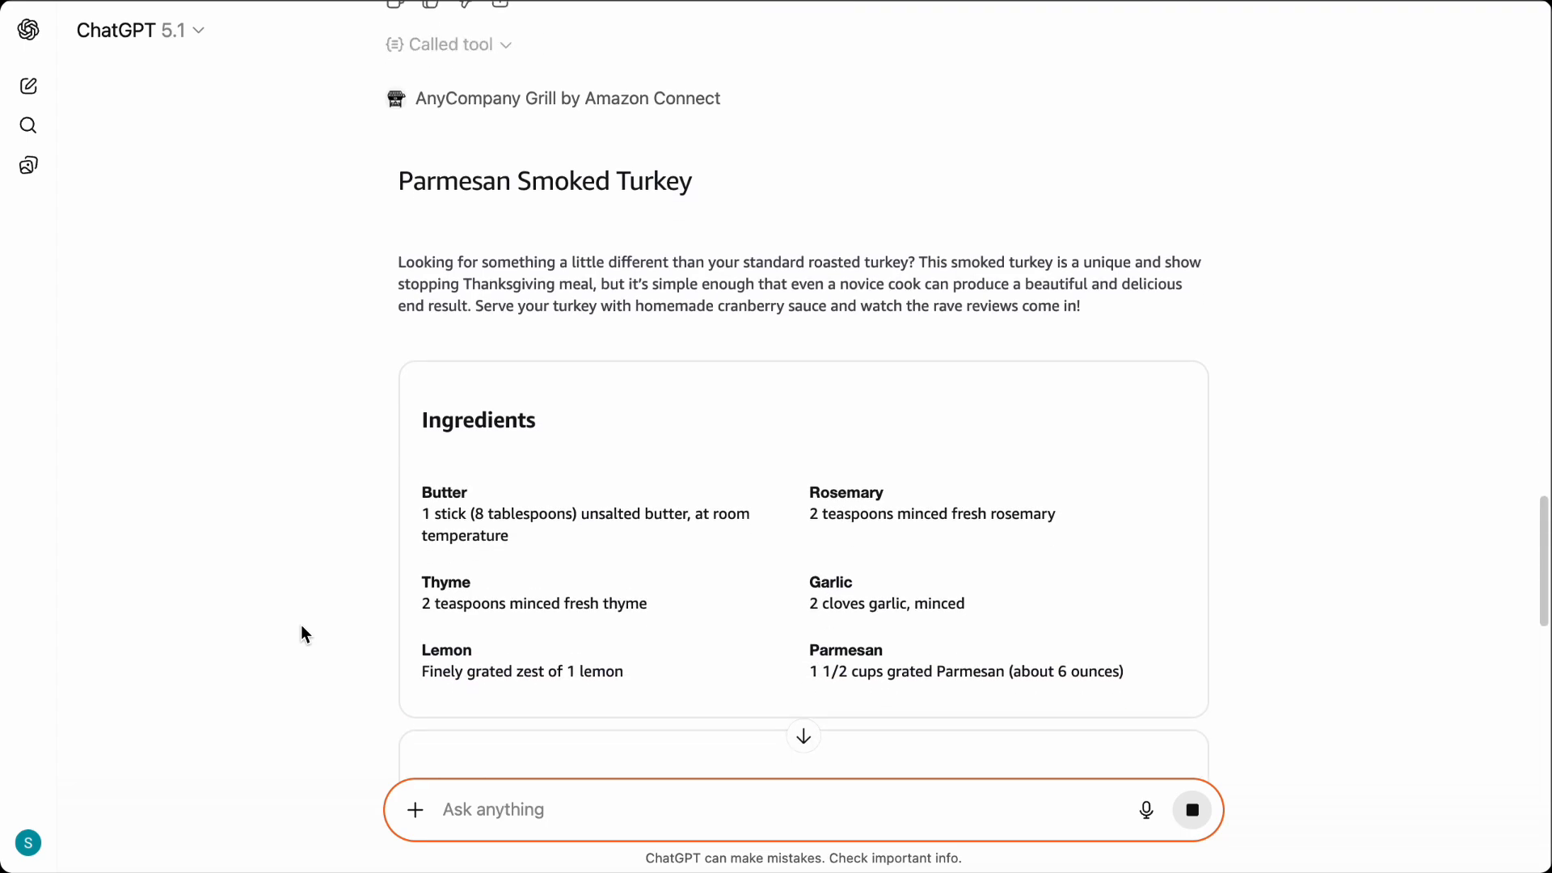
scroll(down, 3)
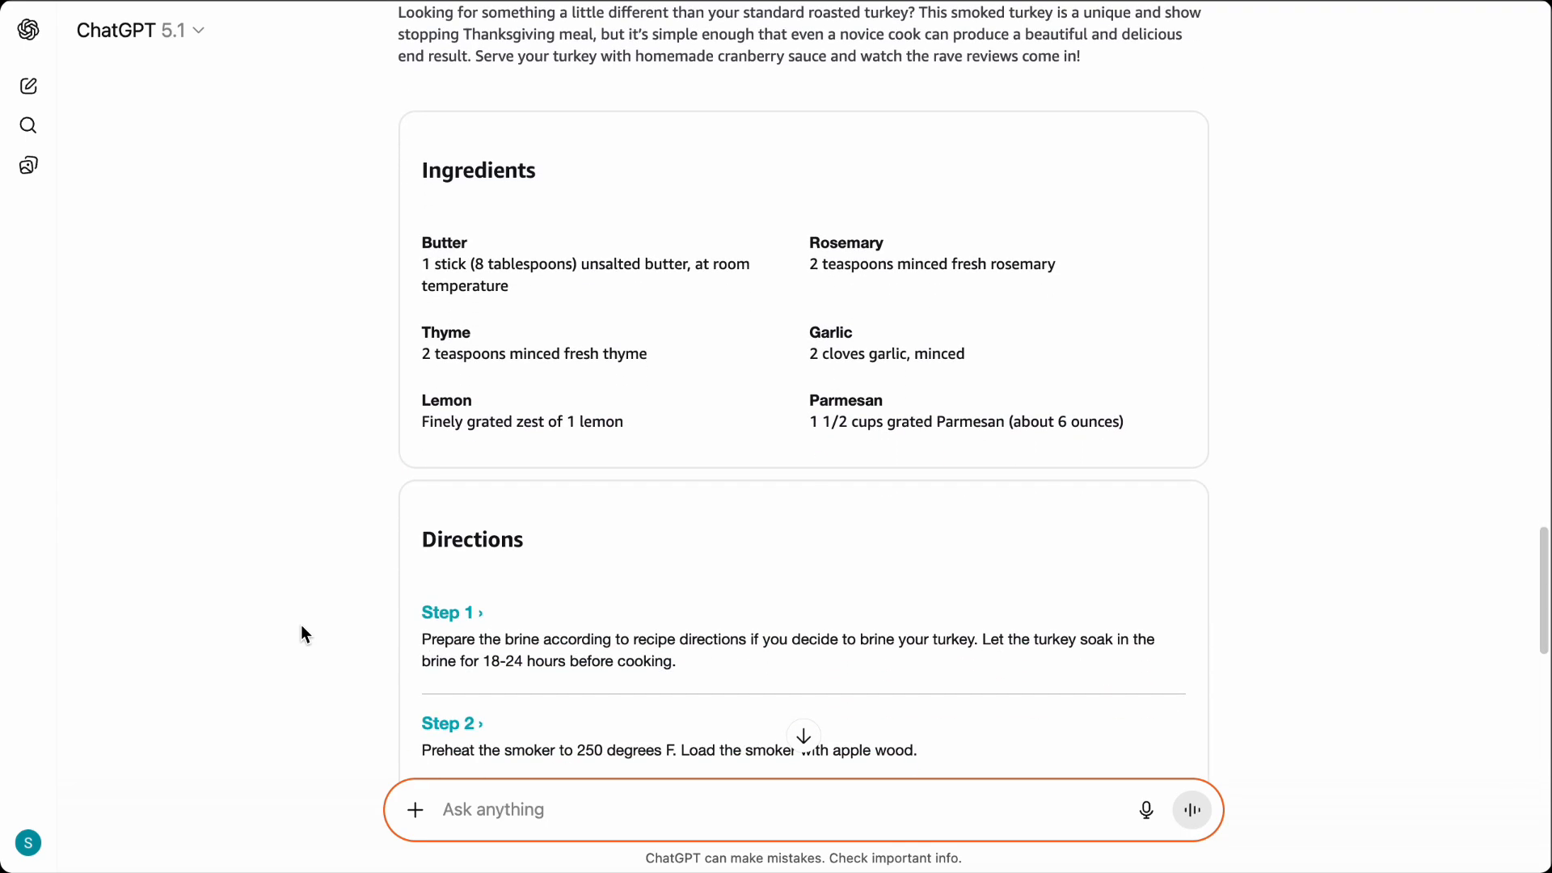
scroll(down, 3)
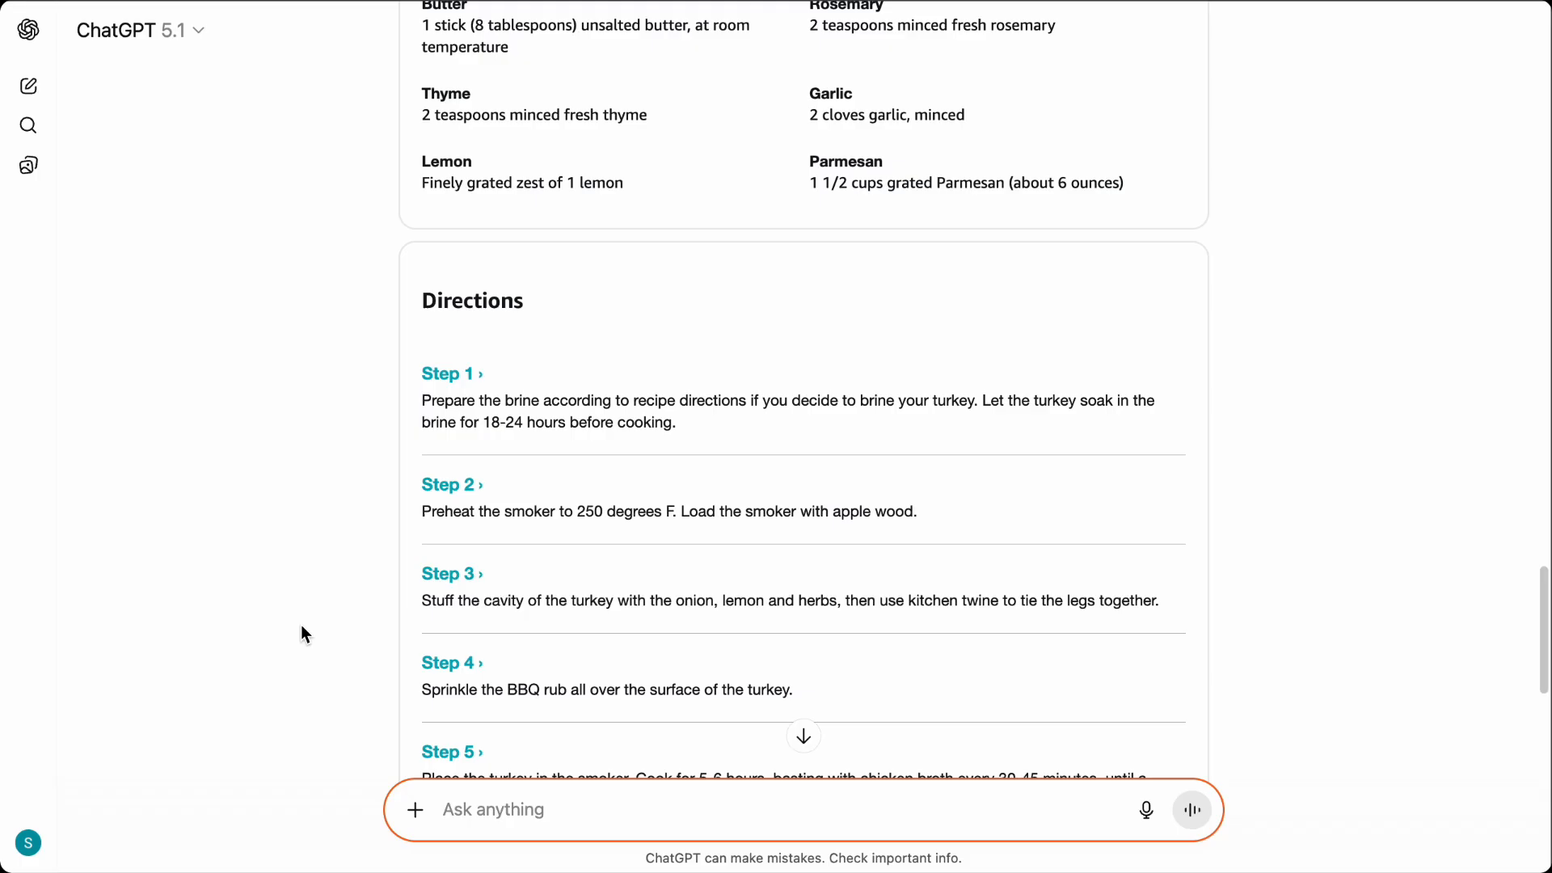
scroll(down, 3)
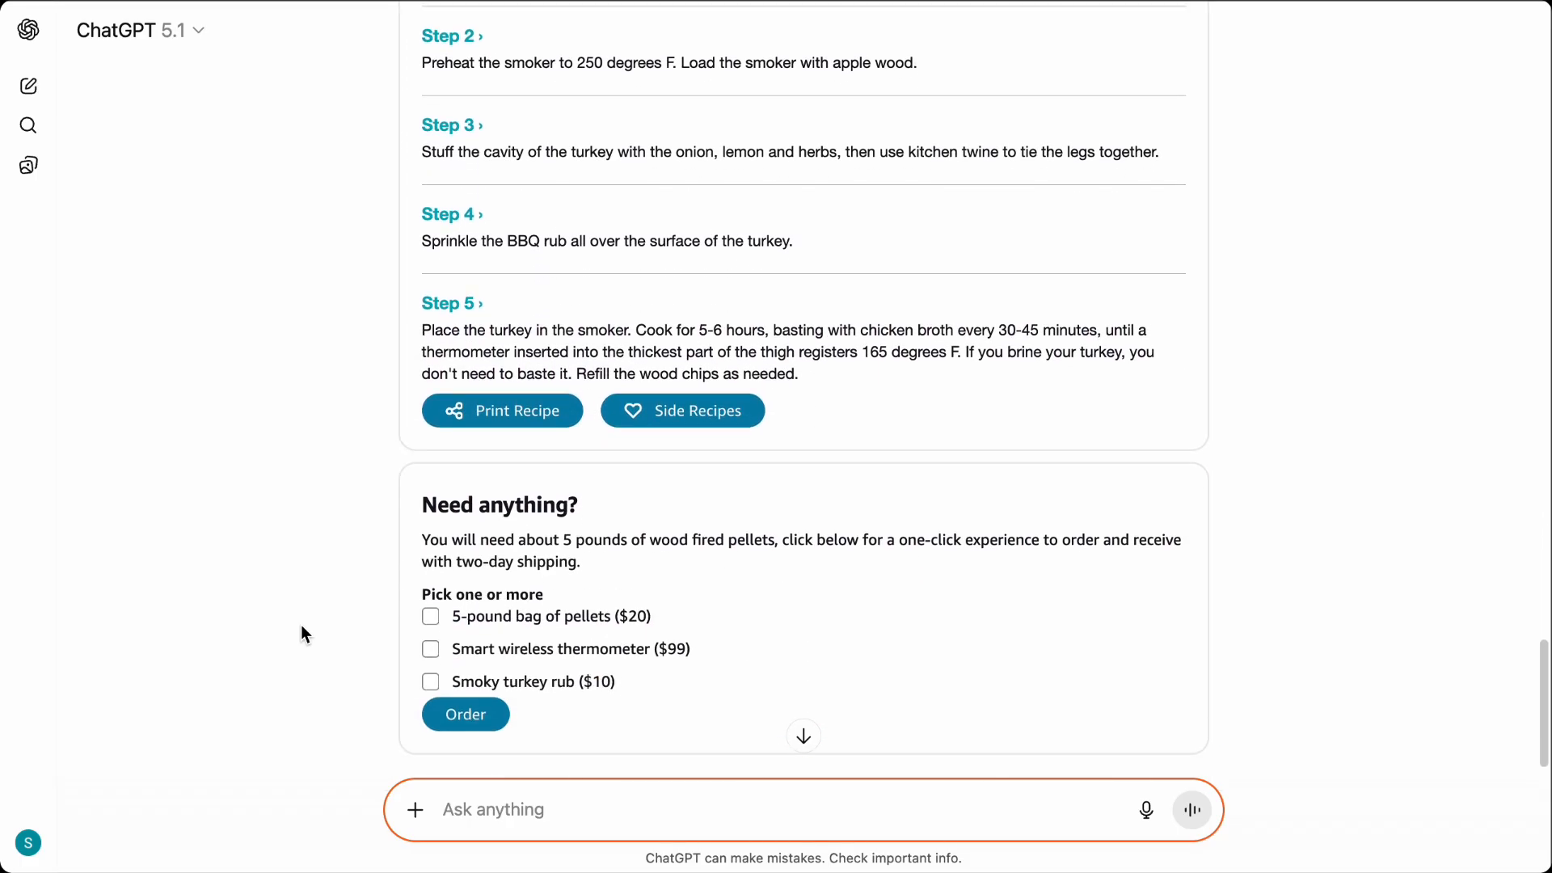
scroll(down, 3)
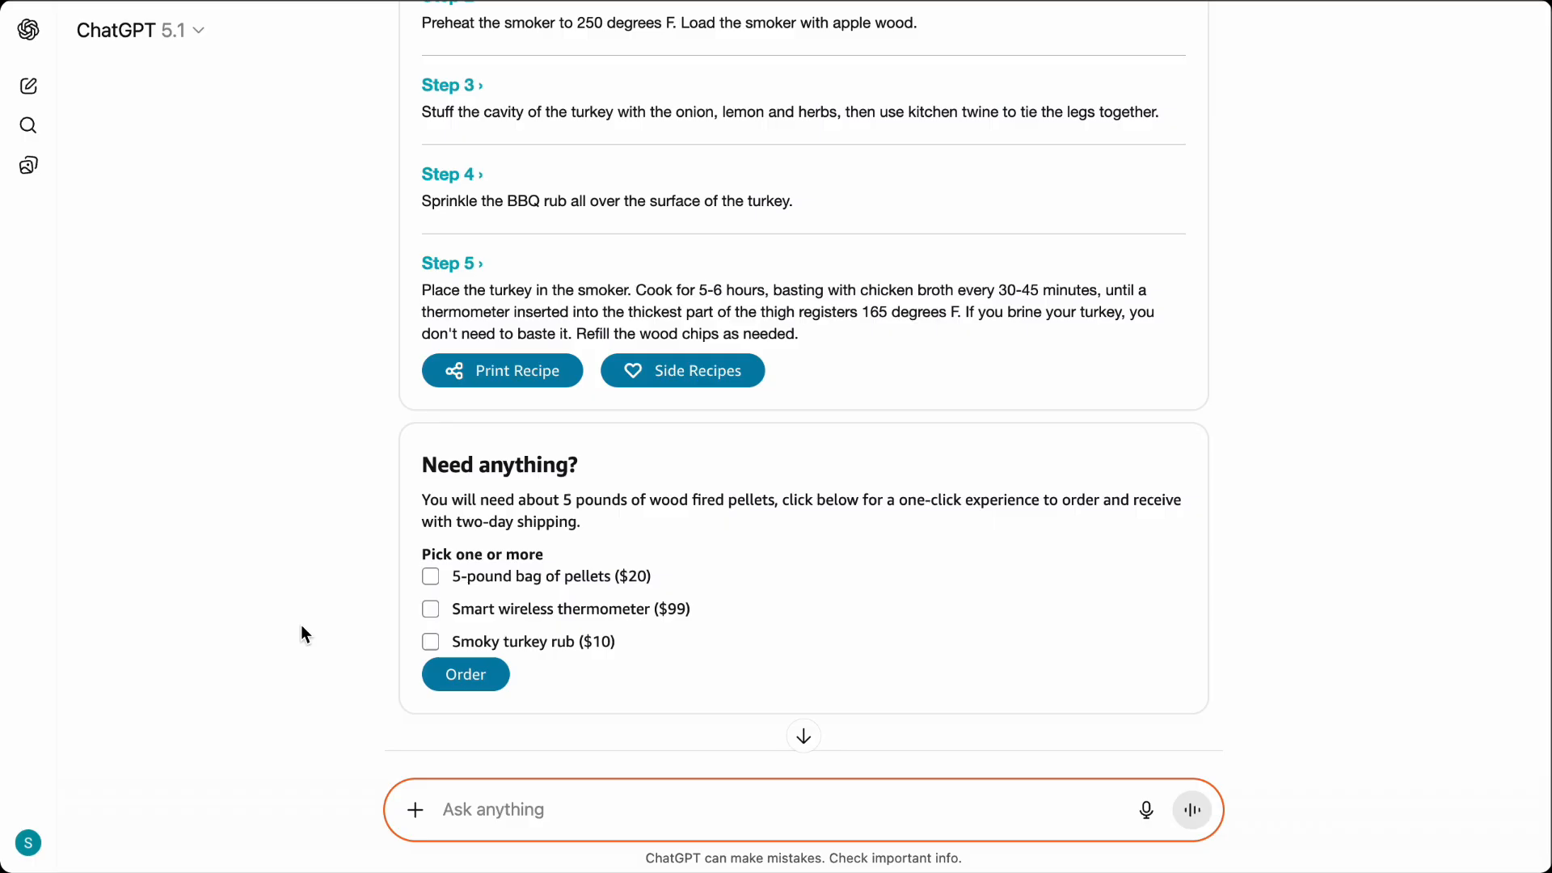
mouse_move(439, 582)
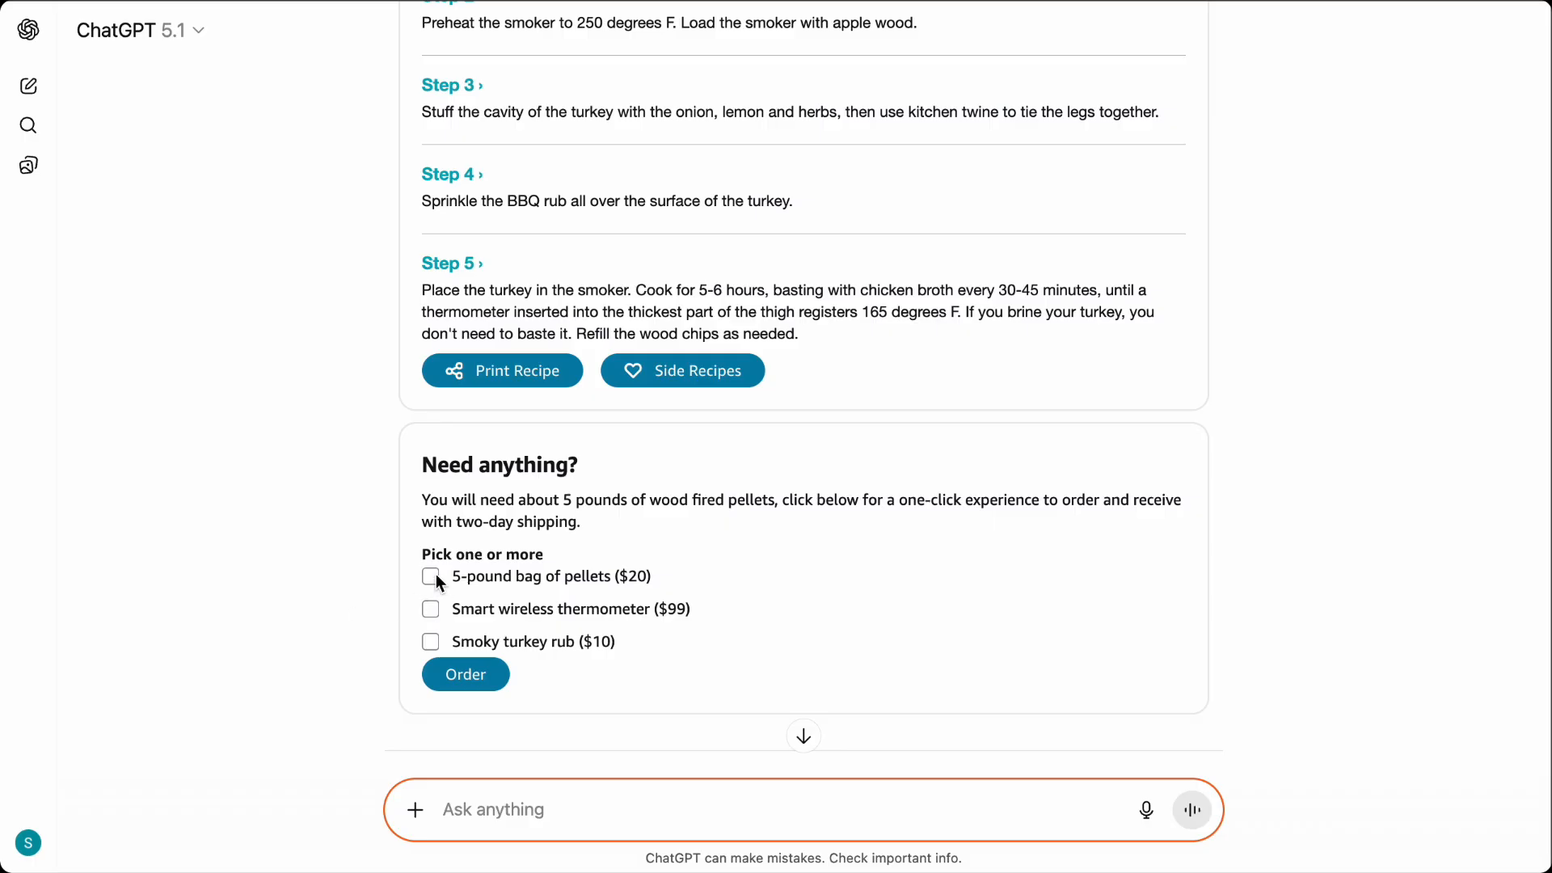
Order the 5-pound bag of pellets ($20) offered with the recipe.
click(430, 576)
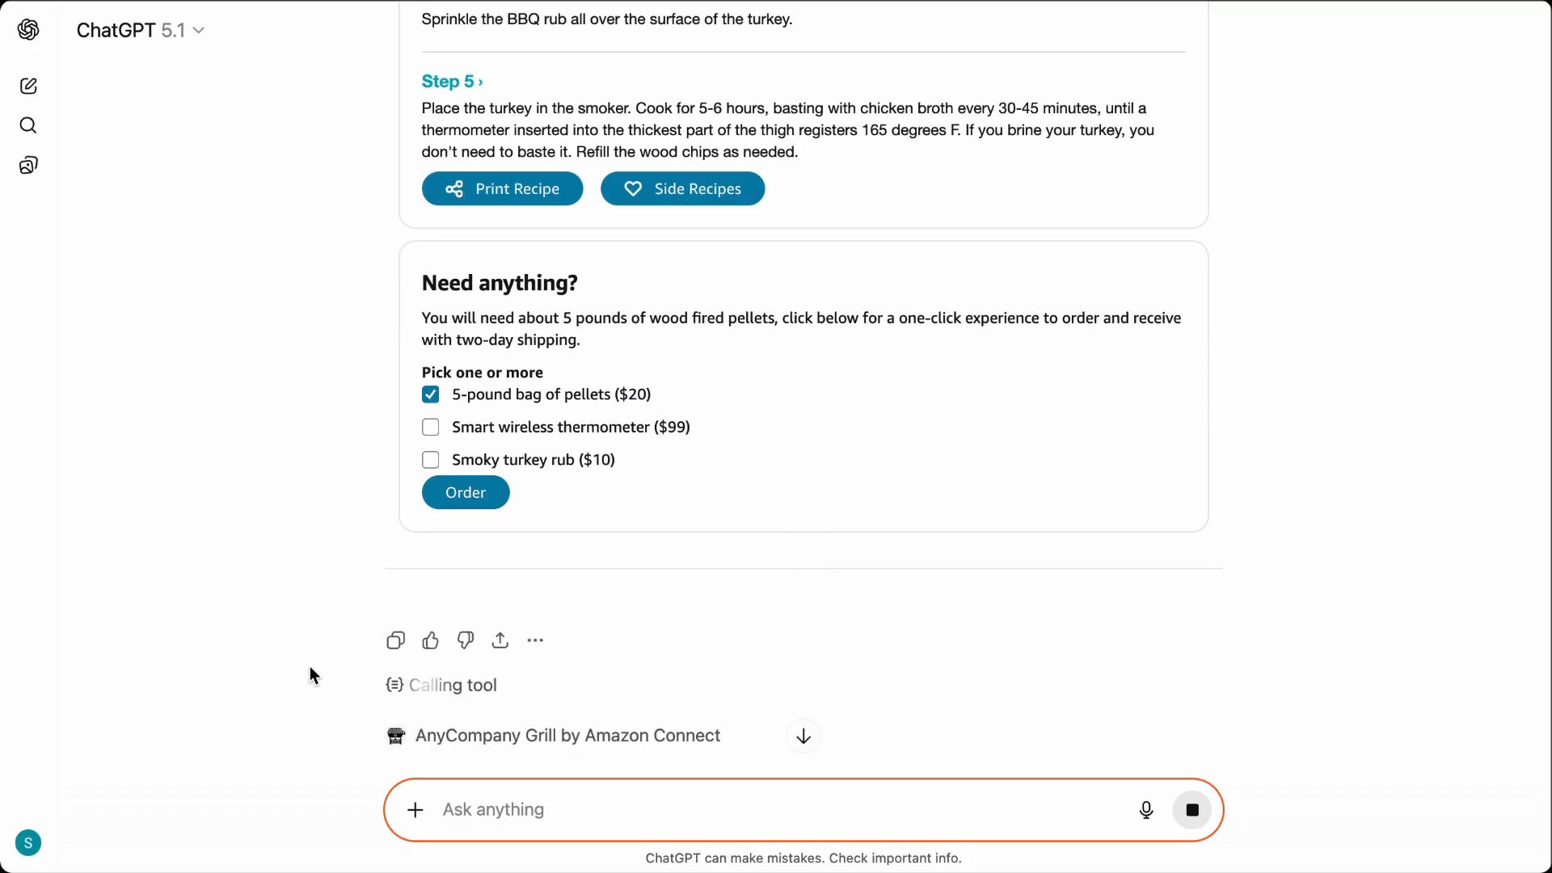
click(466, 492)
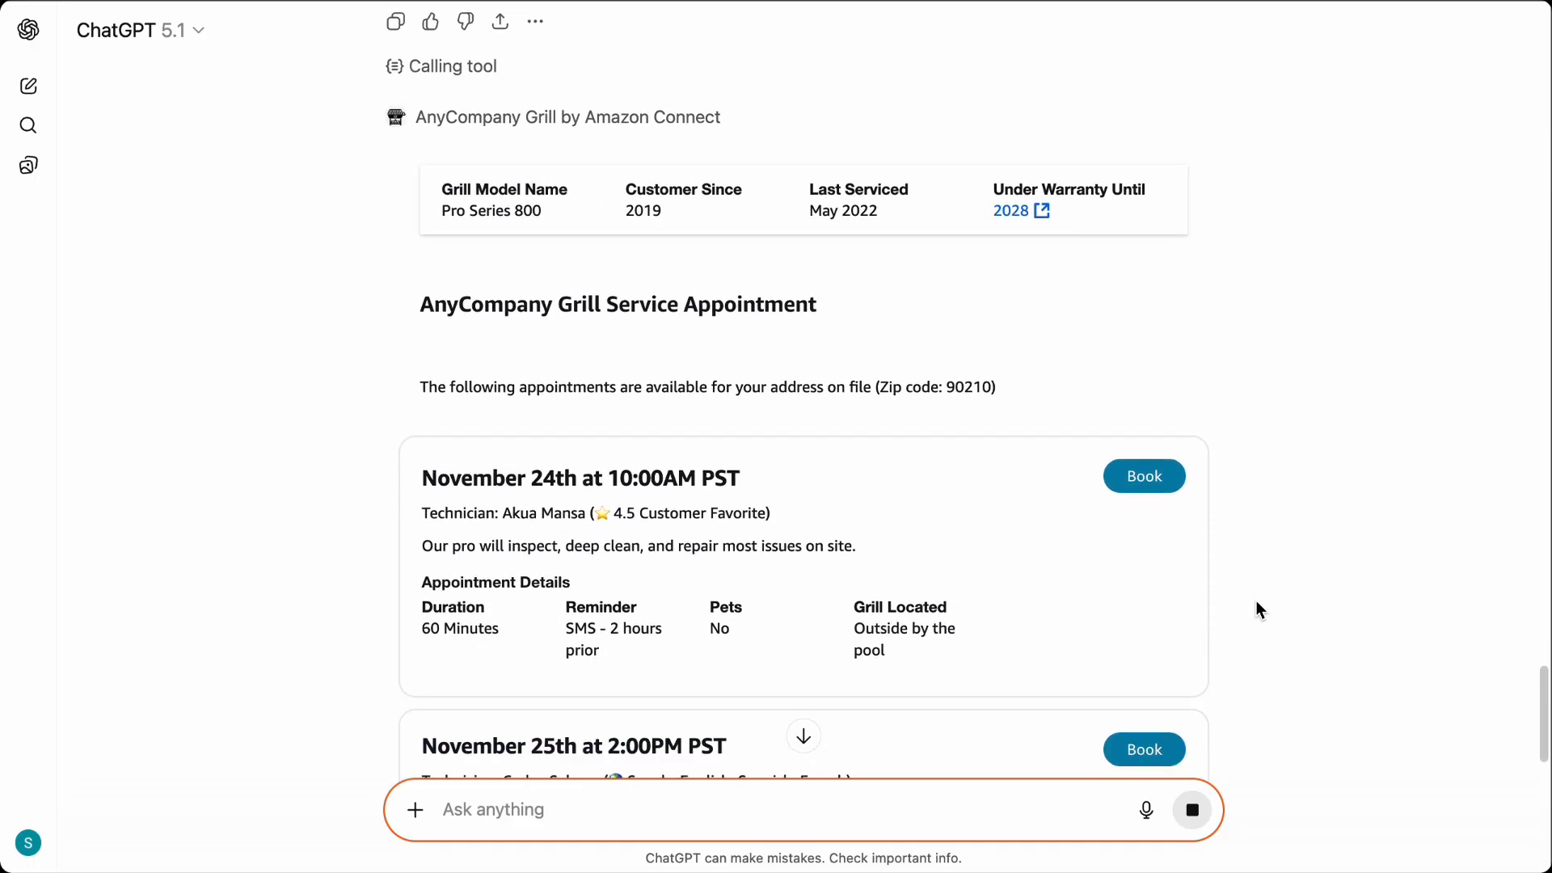
Scroll through the service appointment card with November 24th and 25th slots.
scroll(down, 3)
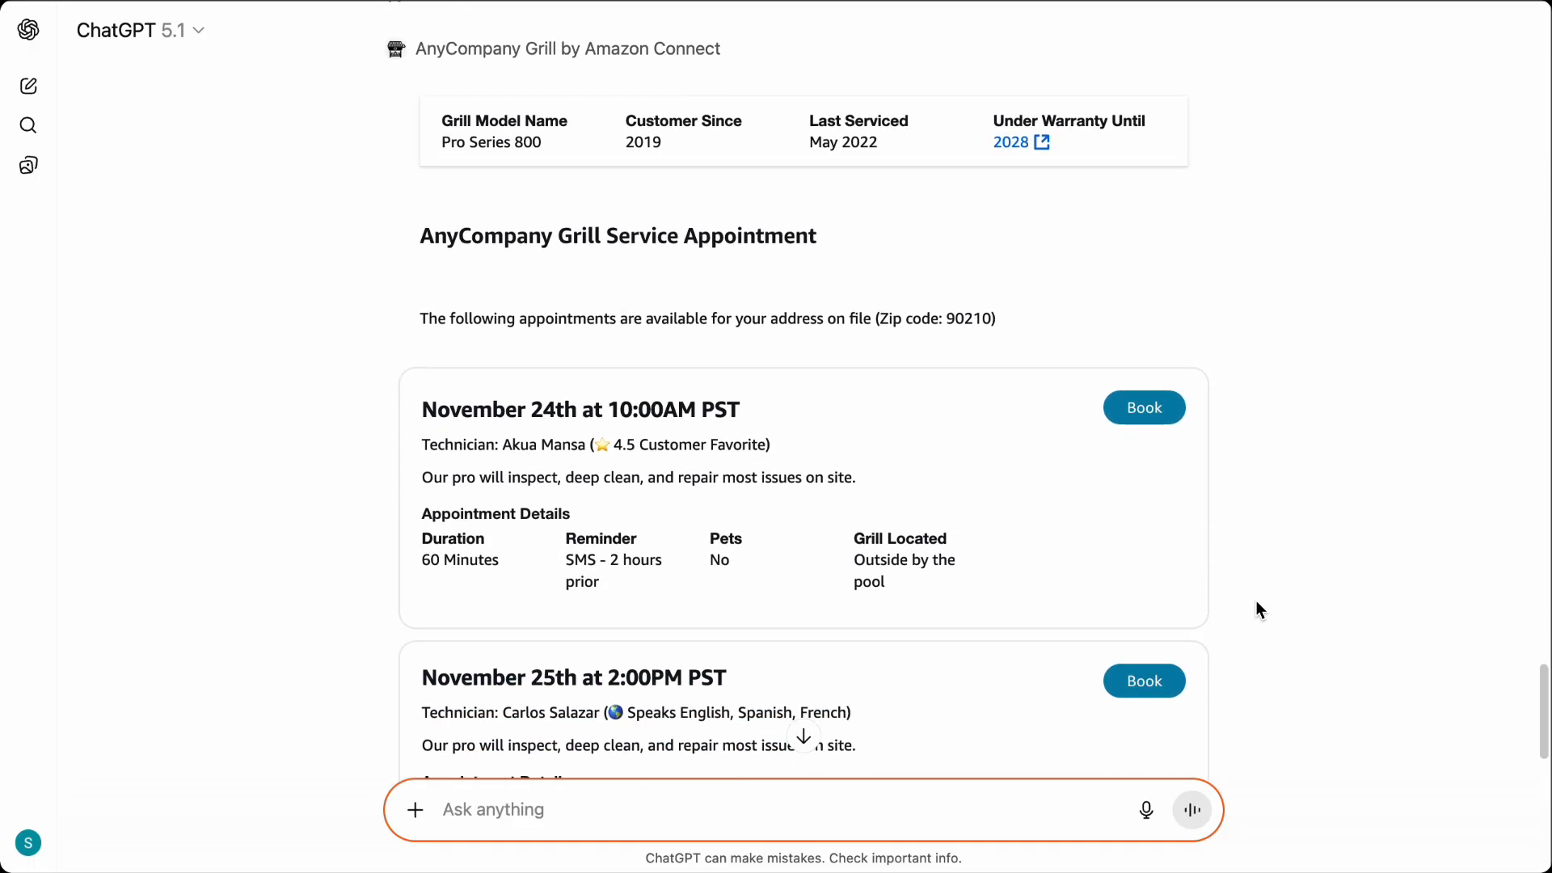
scroll(down, 3)
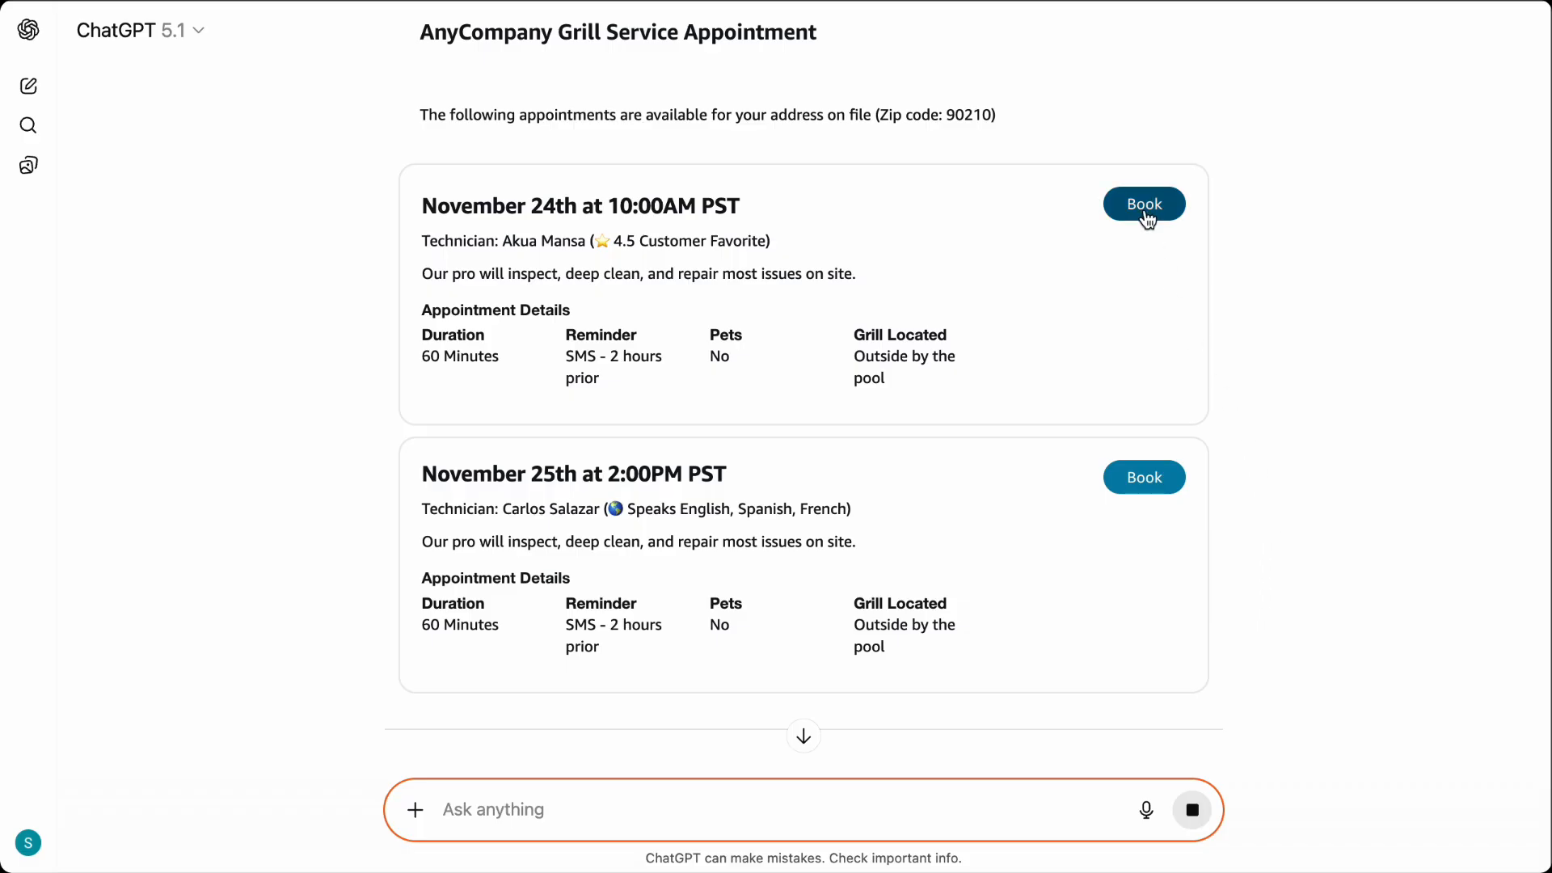
scroll(down, 3)
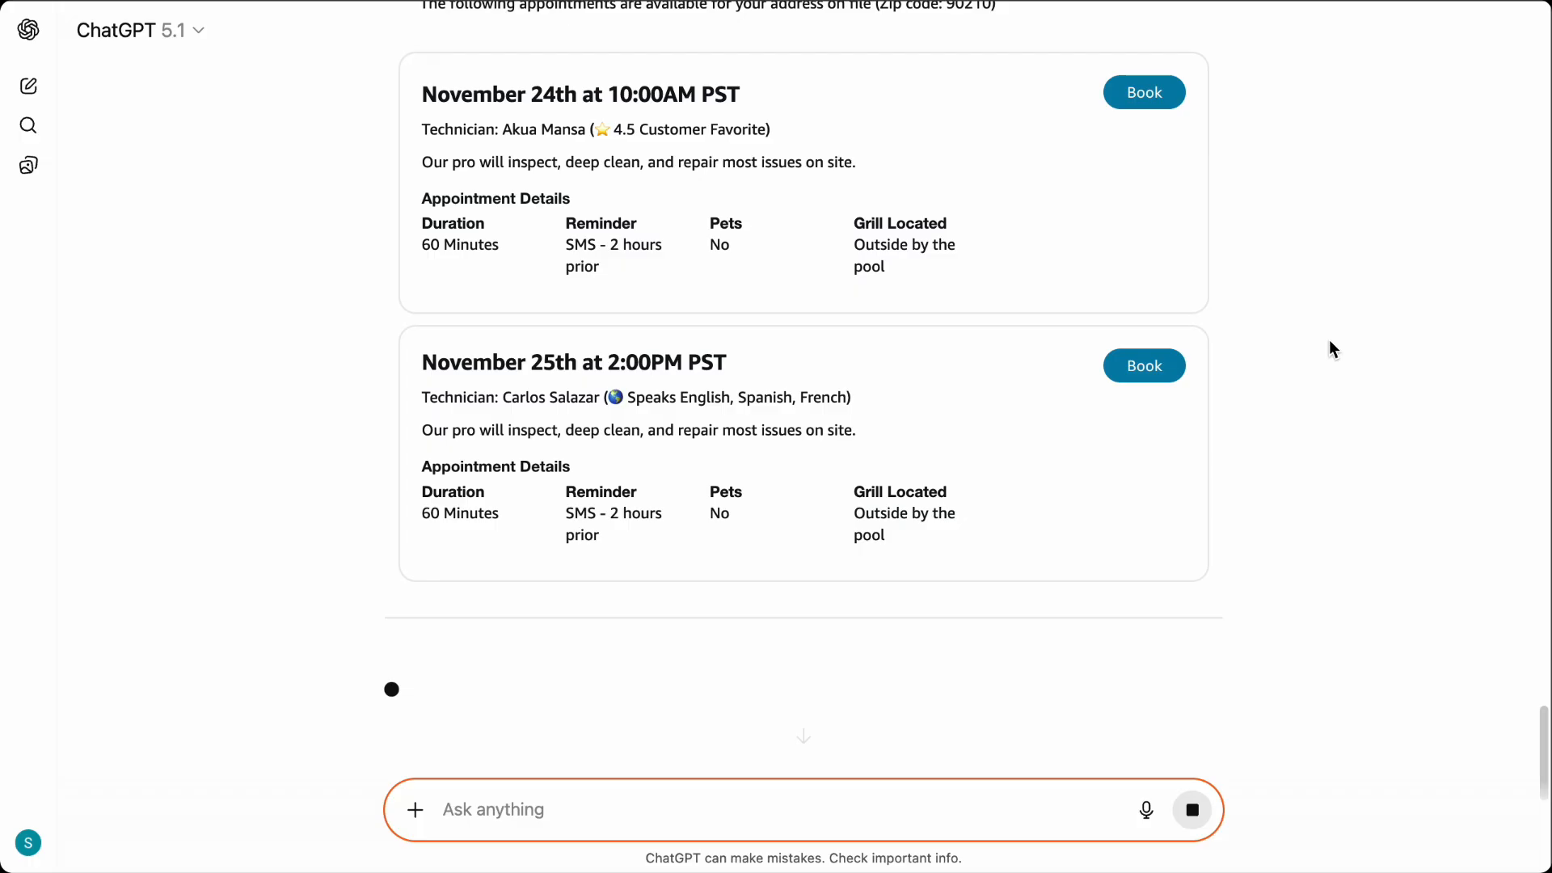